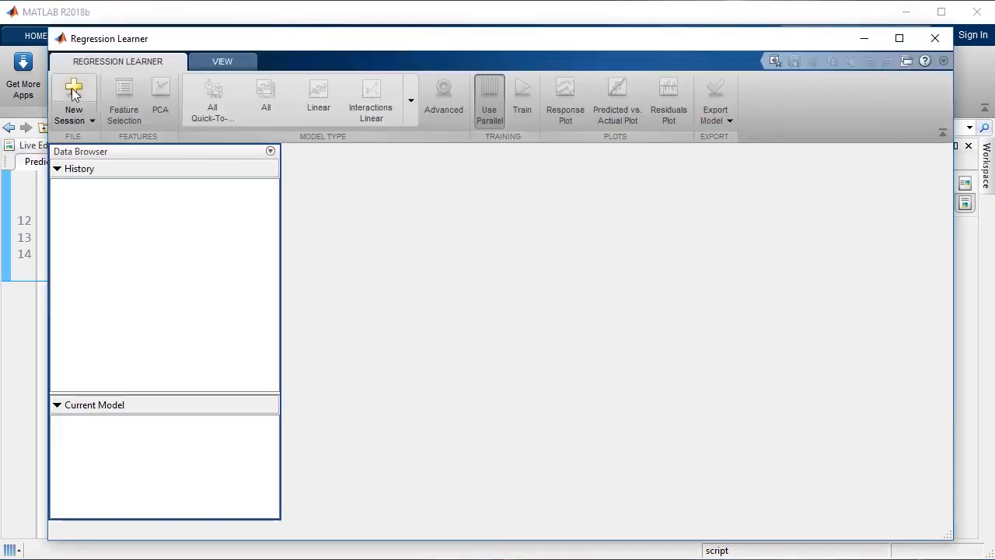
- Start a new session from the workspace using the dataTrain table as the data set
left_click(74, 89)
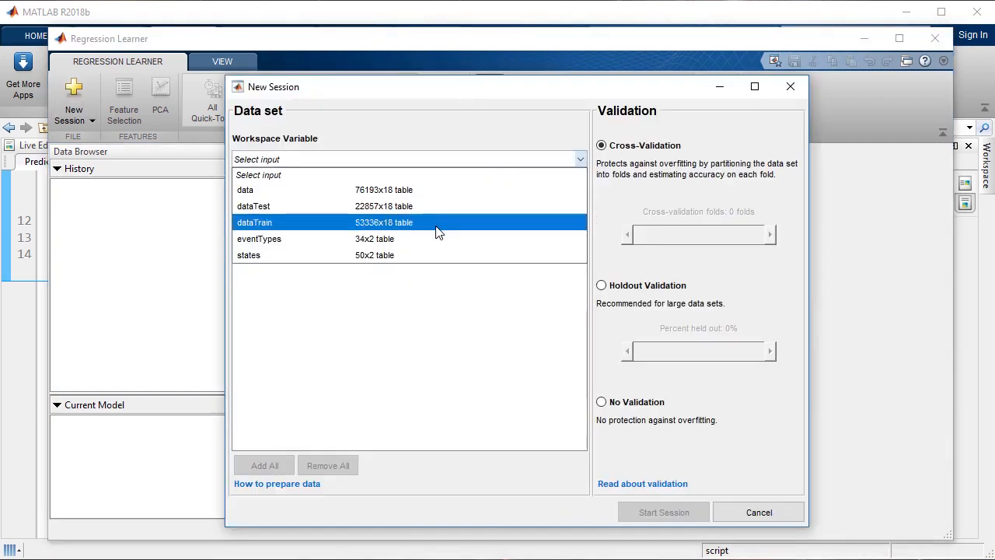
left_click(254, 222)
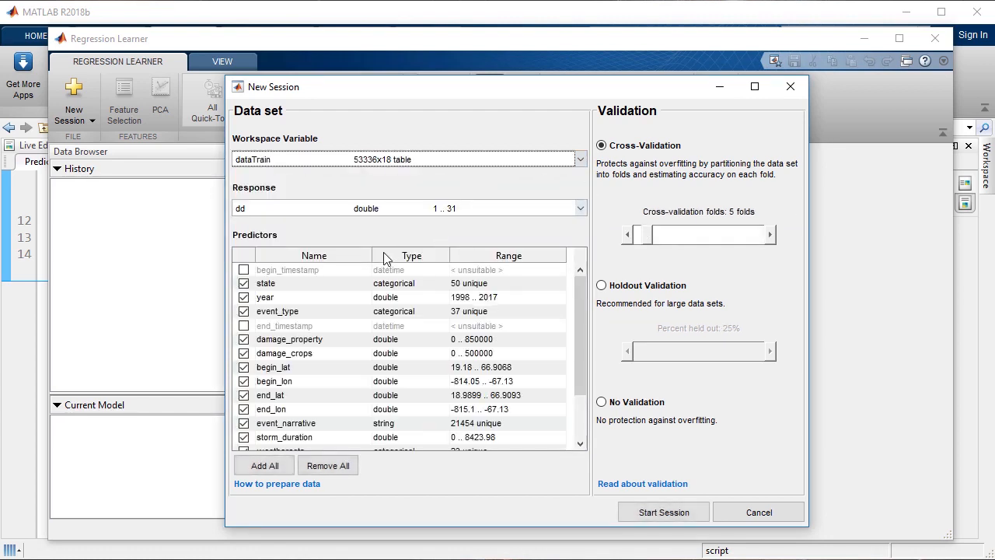
- Choose damage_total as the response and exclude end_lon and event_narrative from the predictors
left_click(580, 208)
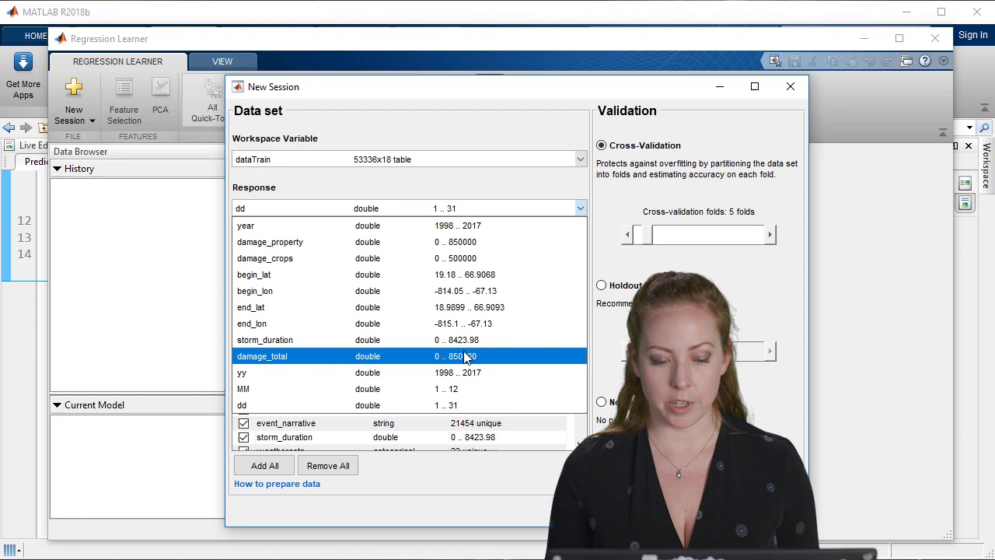
left_click(261, 356)
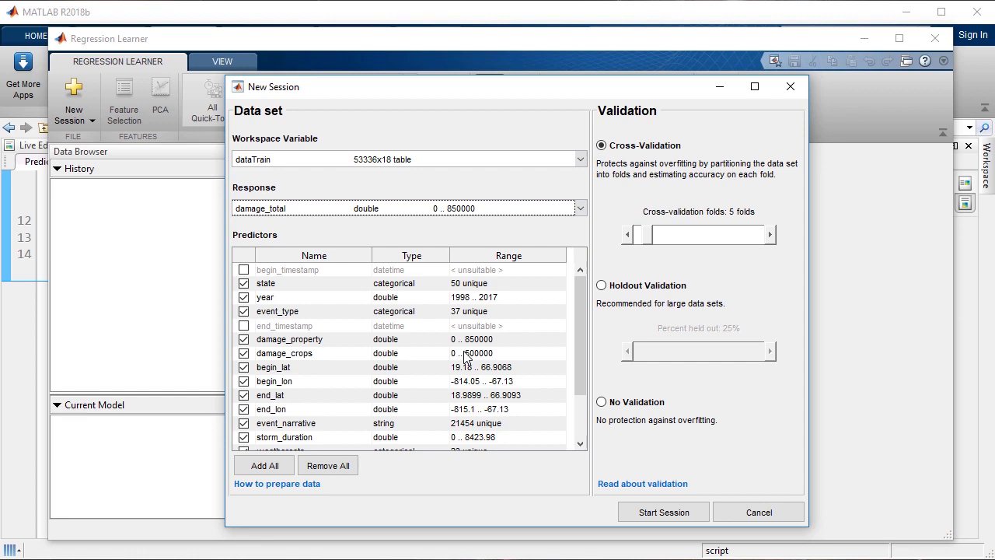
mouse_move(463, 355)
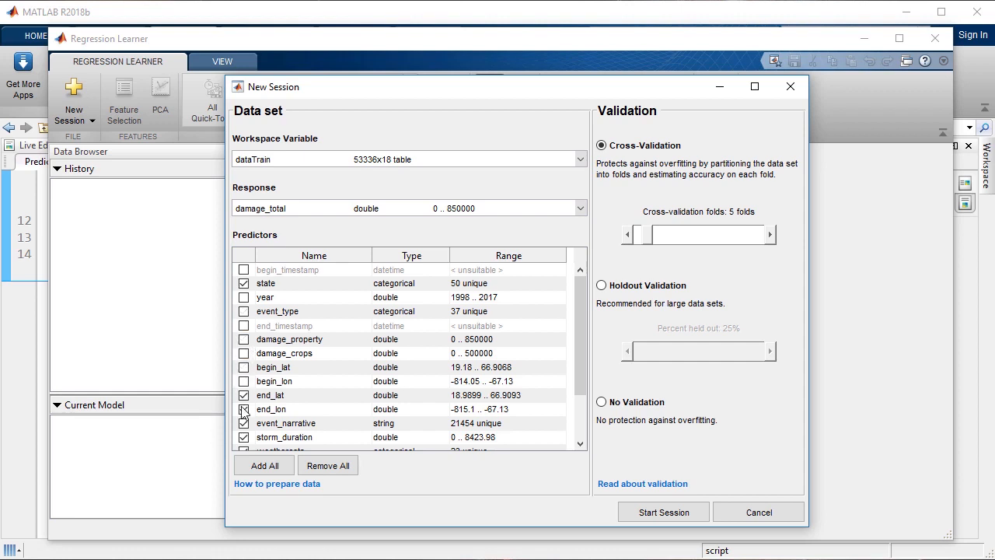
left_click(243, 409)
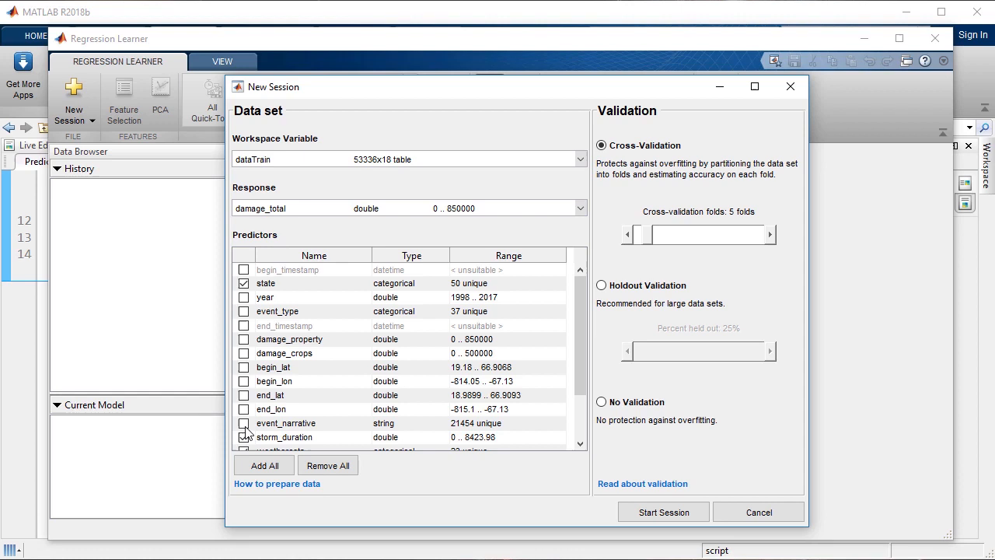
left_click(671, 512)
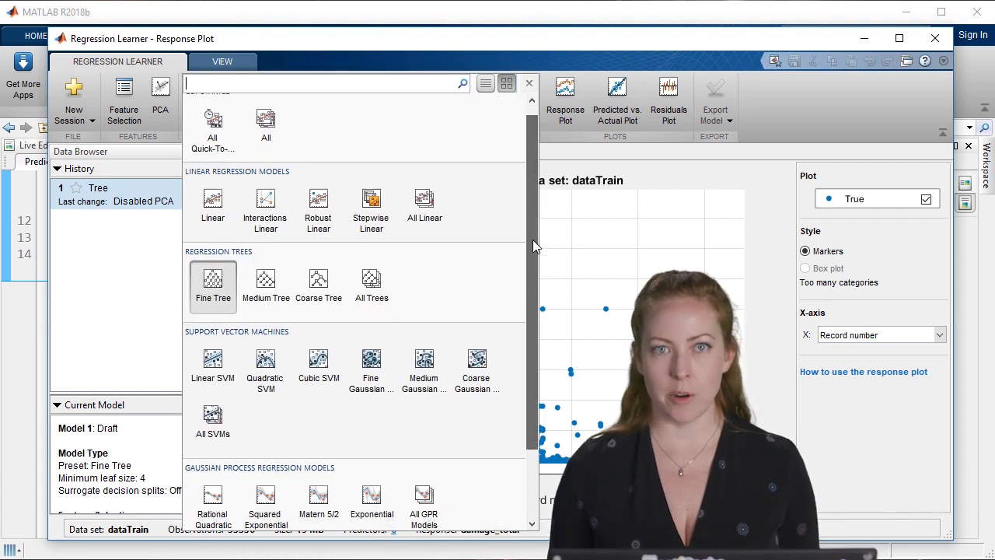
- Scroll the model gallery to queue all regression model types for training
scroll("down", 3)
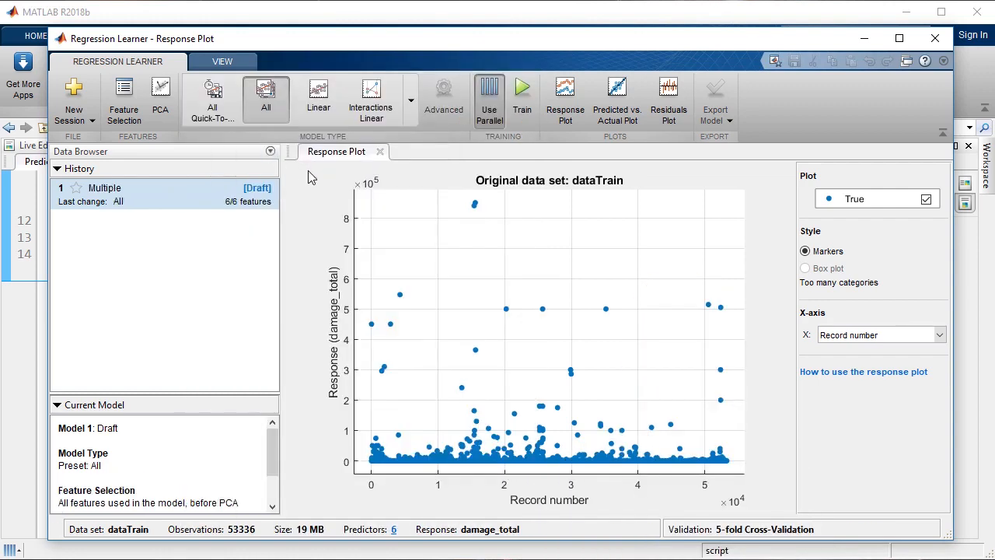
mouse_move(527, 93)
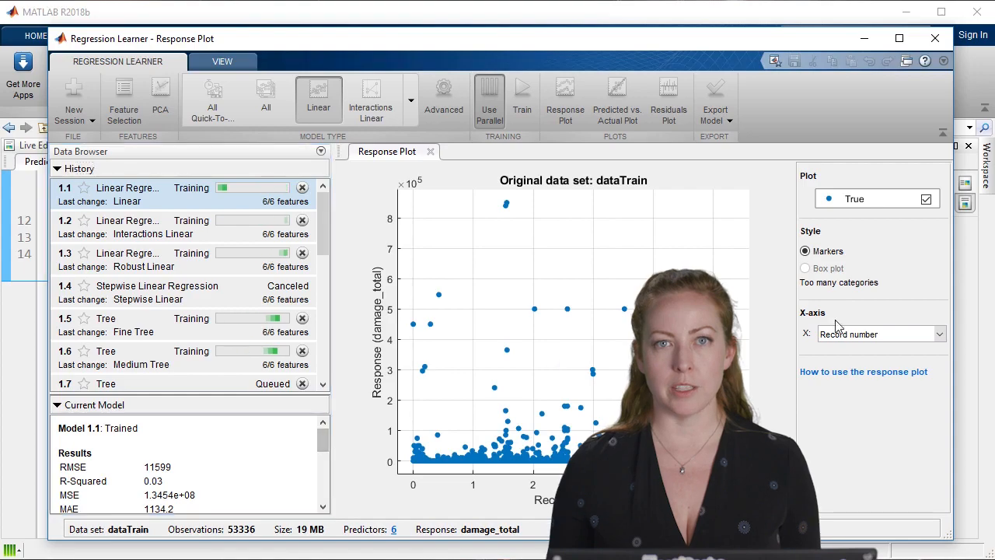
- Plot model 1.1's response against weathercats on the x-axis
left_click(939, 334)
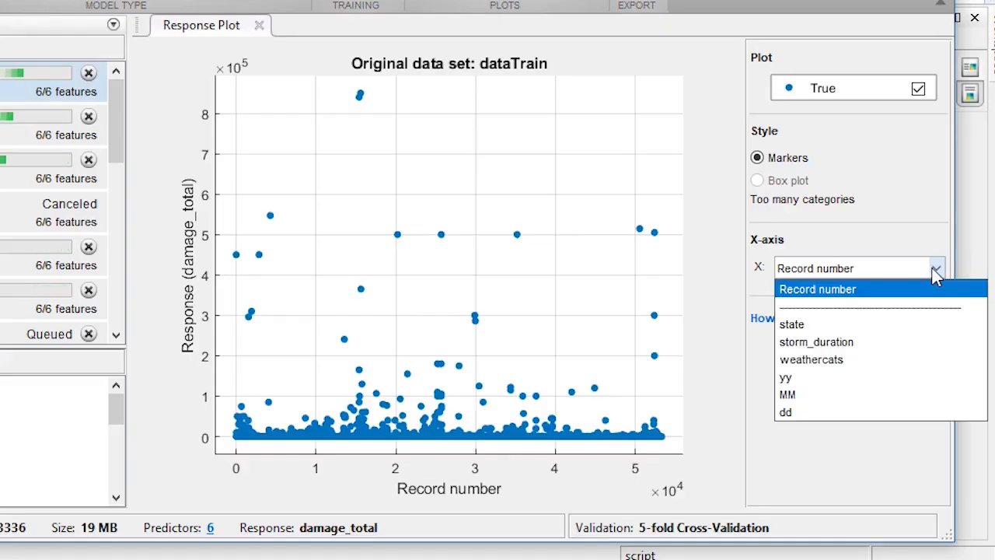
left_click(811, 359)
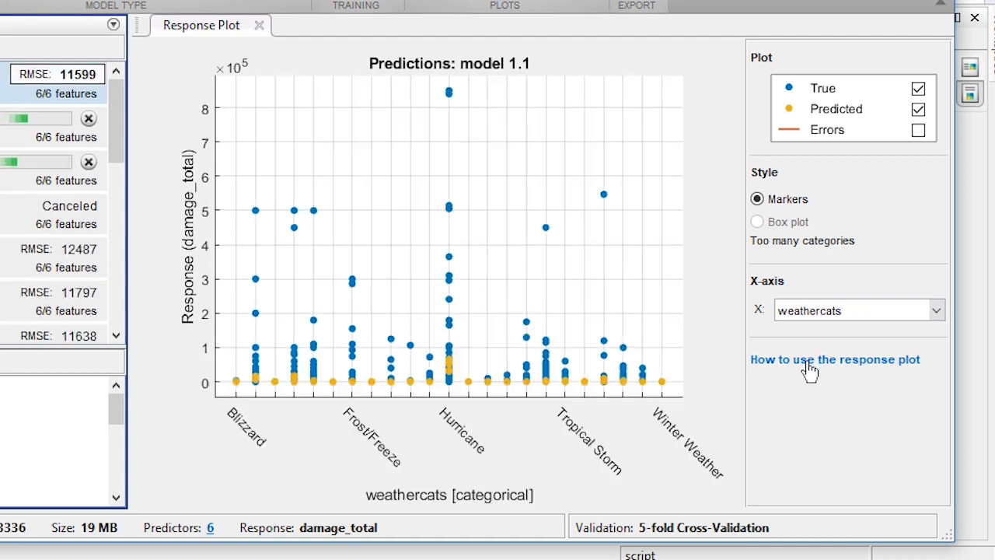
mouse_move(832, 406)
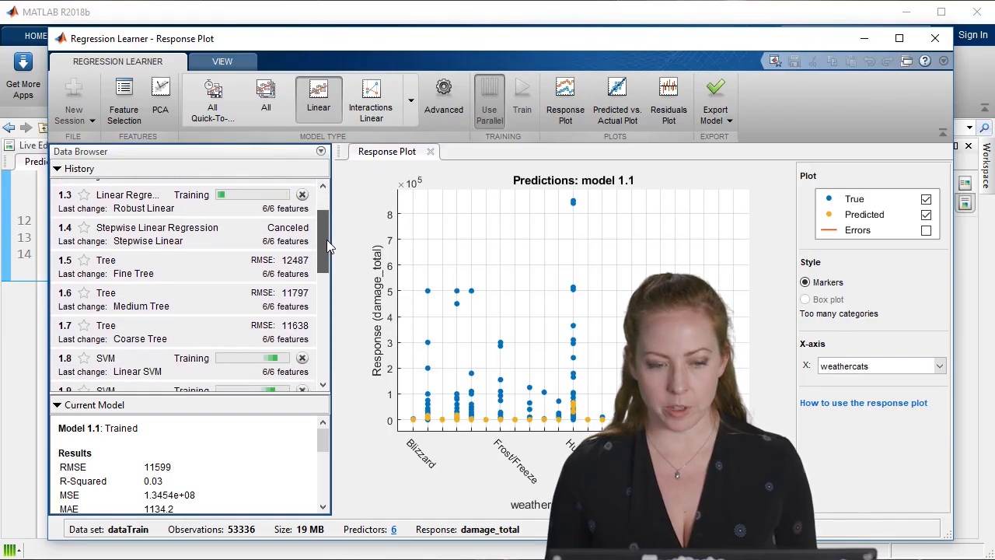
- Select the bagged-trees ensemble model 1.15 with the lowest RMSE, 11434
scroll("down", 3)
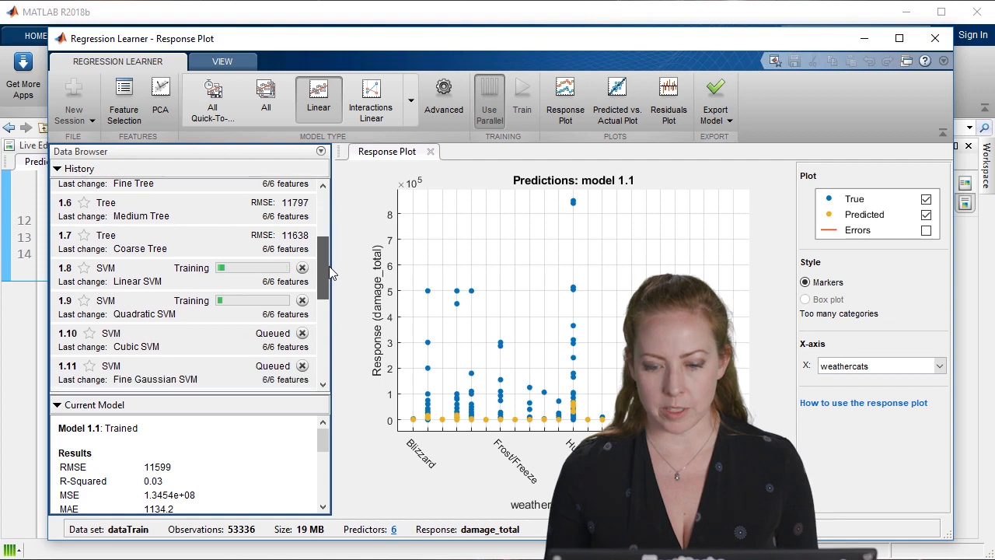
scroll("down", 3)
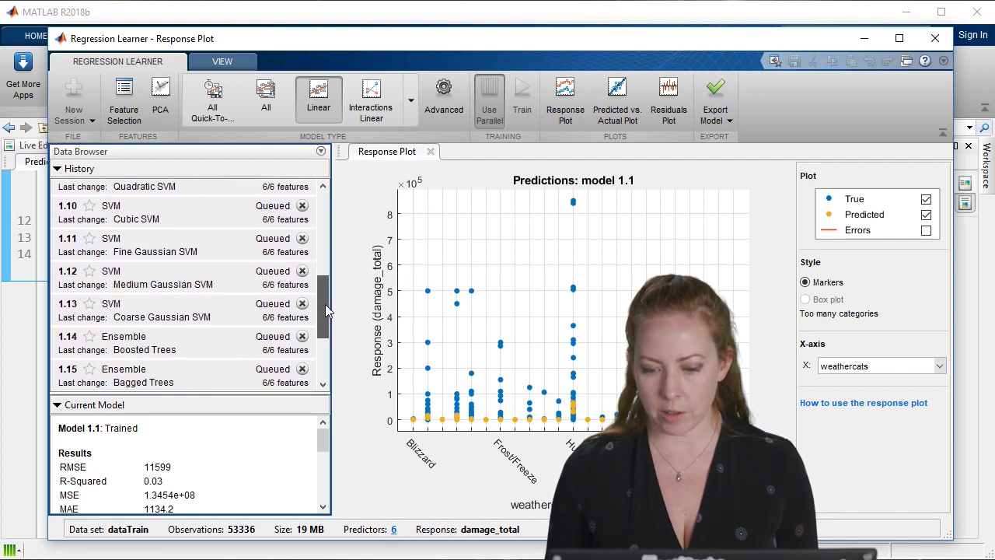
scroll("down", 3)
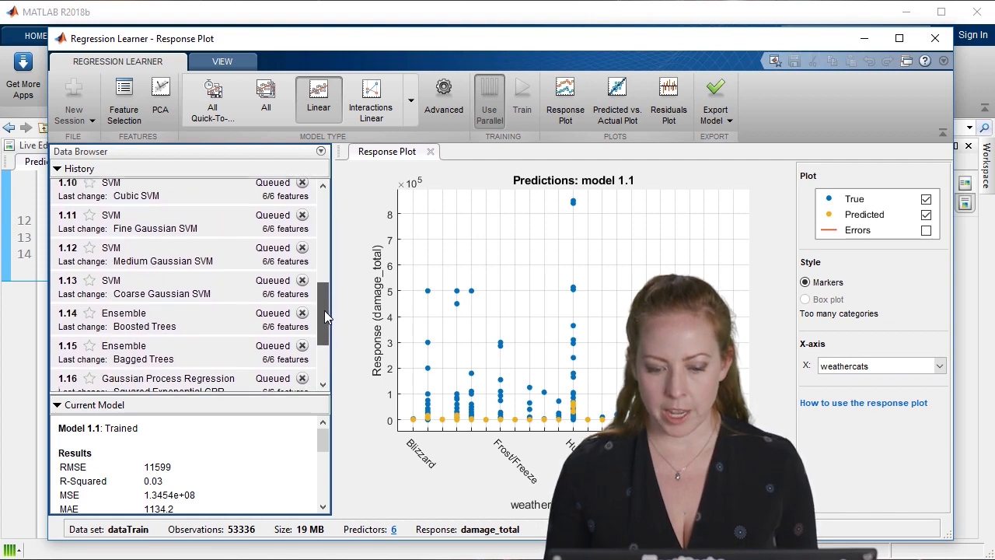
left_click(669, 93)
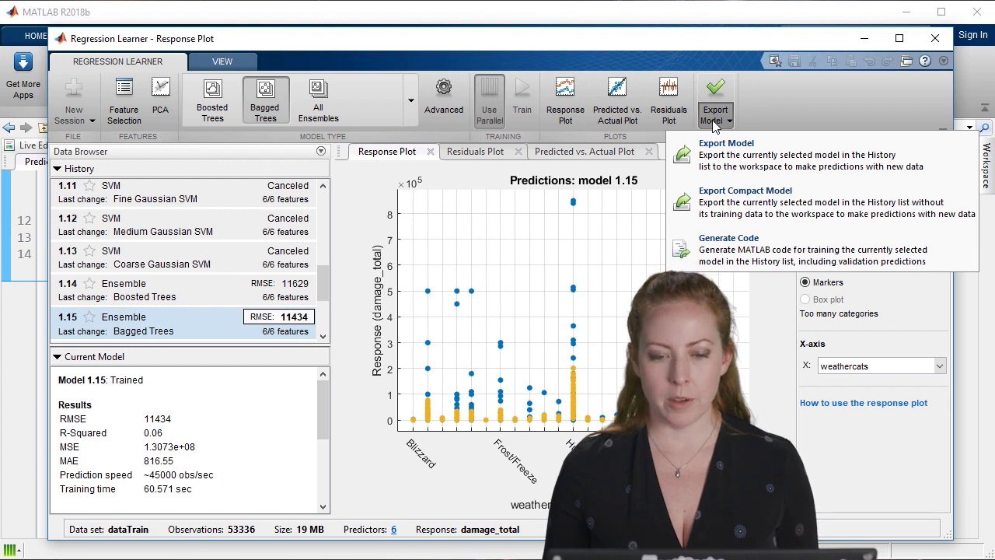
mouse_move(824, 196)
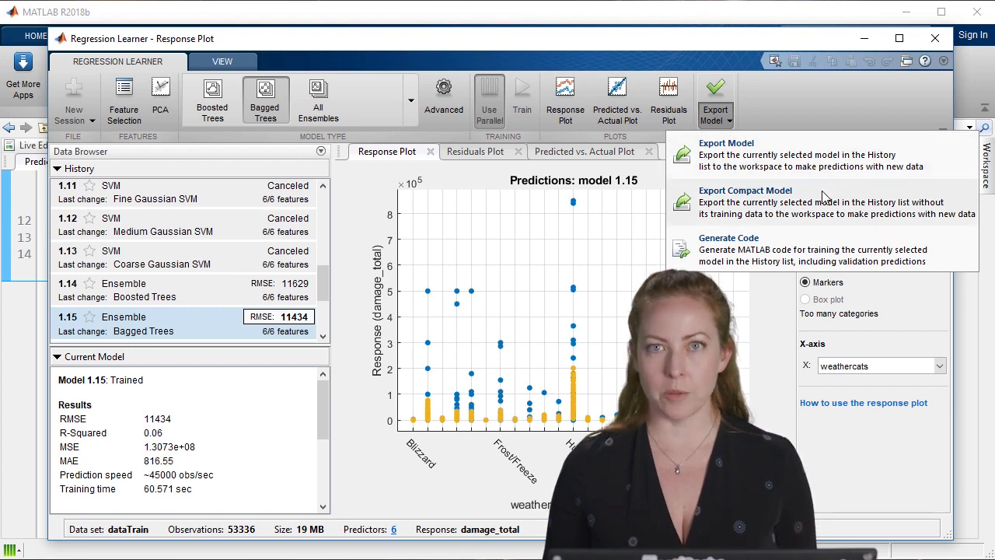
- Export a compact version of model 1.15 to the workspace as trainedModel
left_click(727, 143)
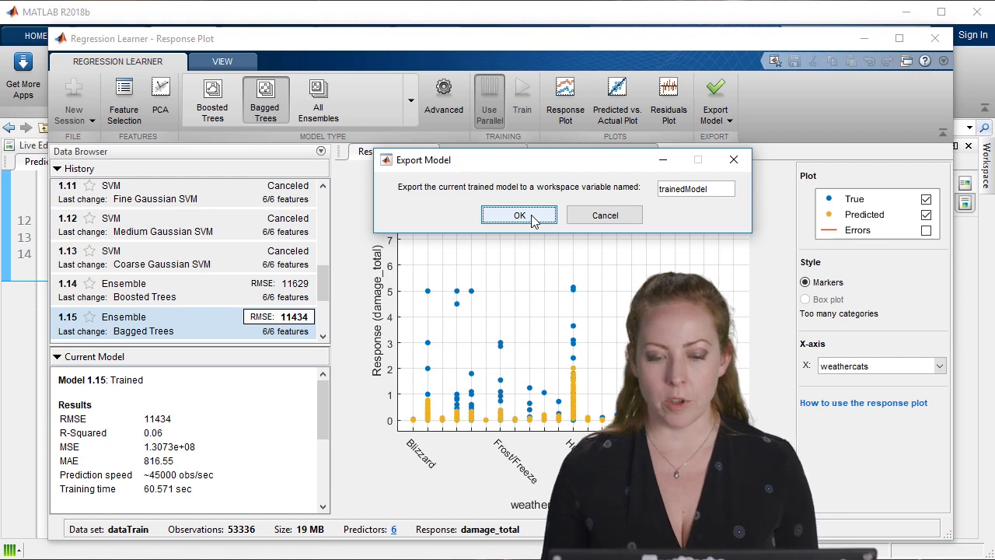
left_click(519, 215)
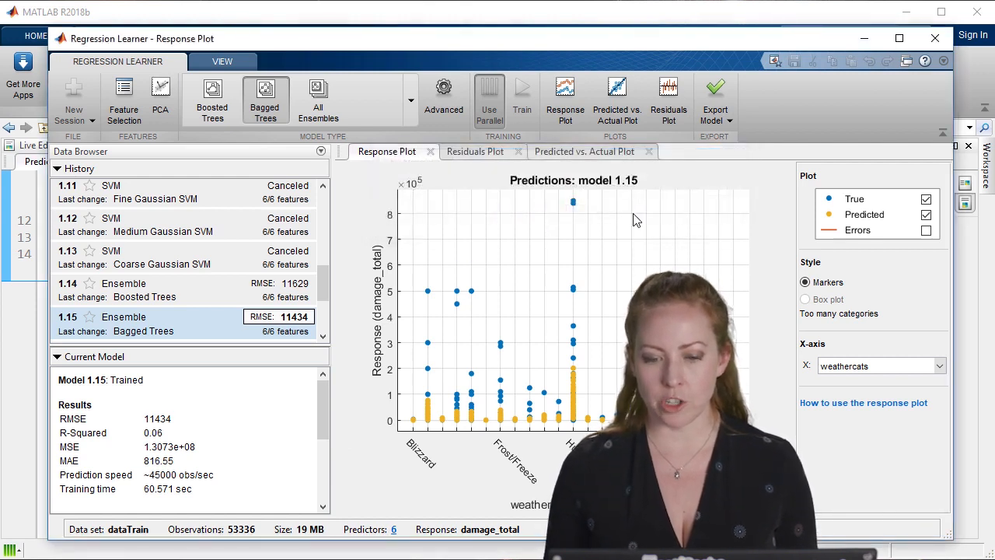
left_click(714, 101)
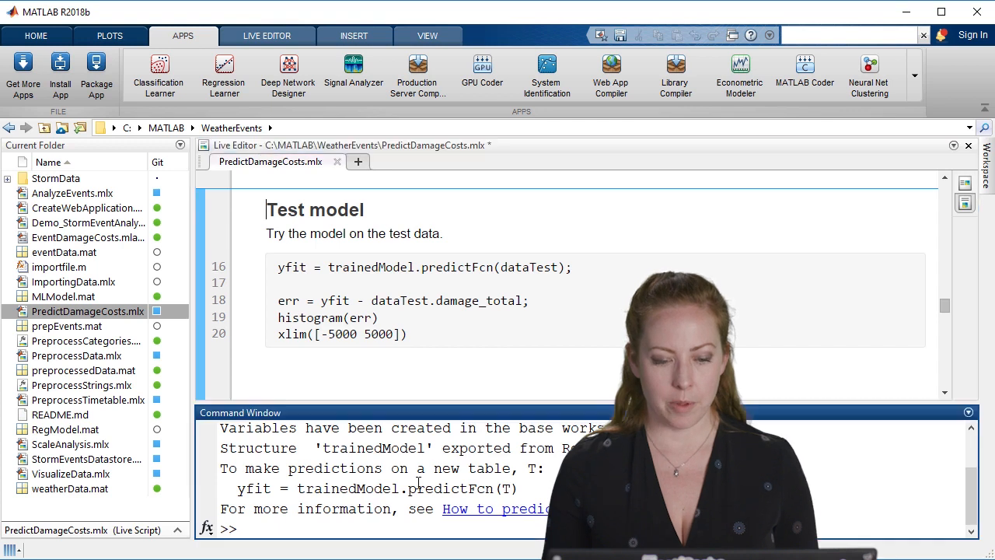
- Highlight the Command Window lines explaining how to predict with trainedModel
left_click_drag(220, 468, 516, 488)
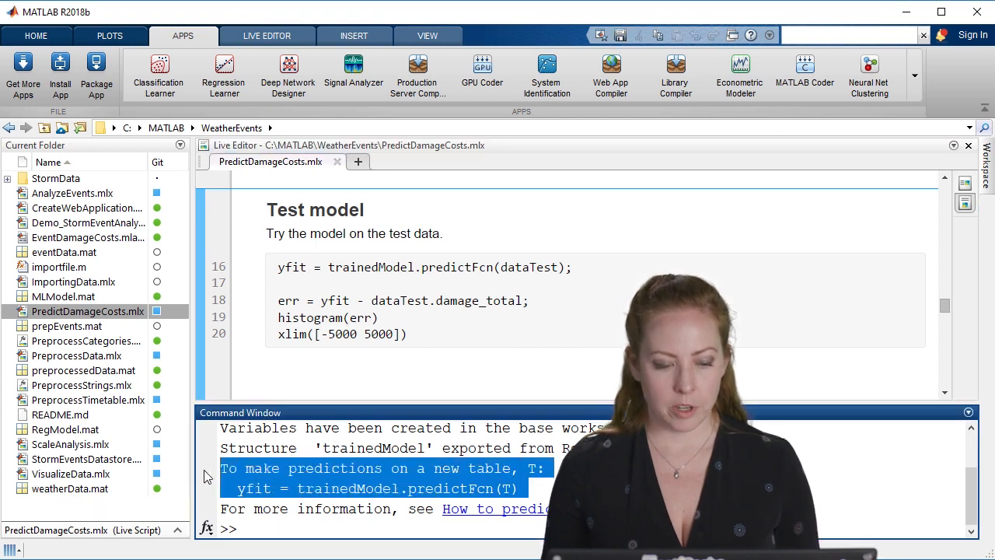